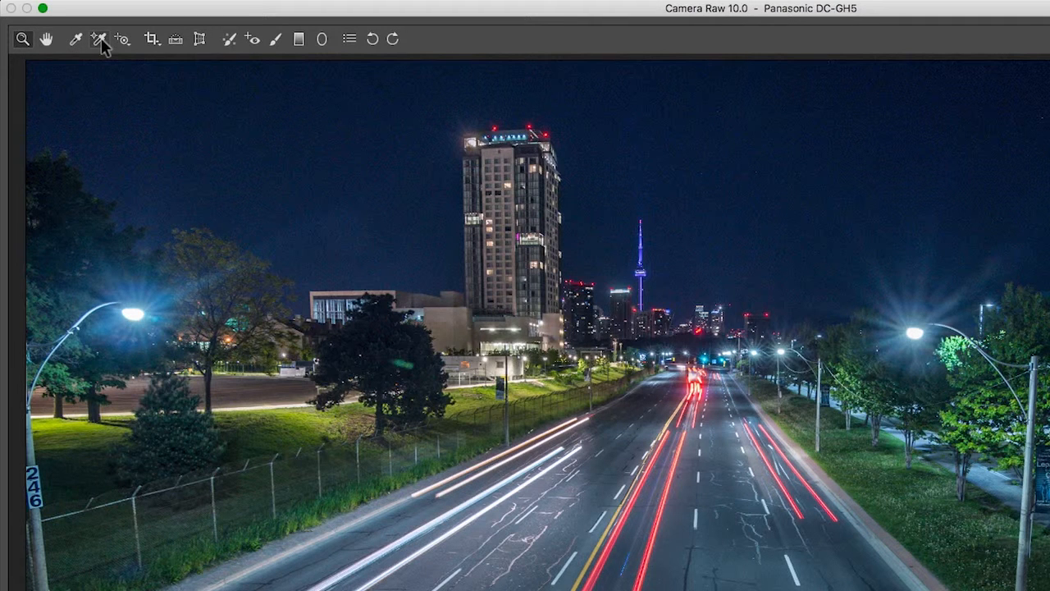
mouse_move(99, 39)
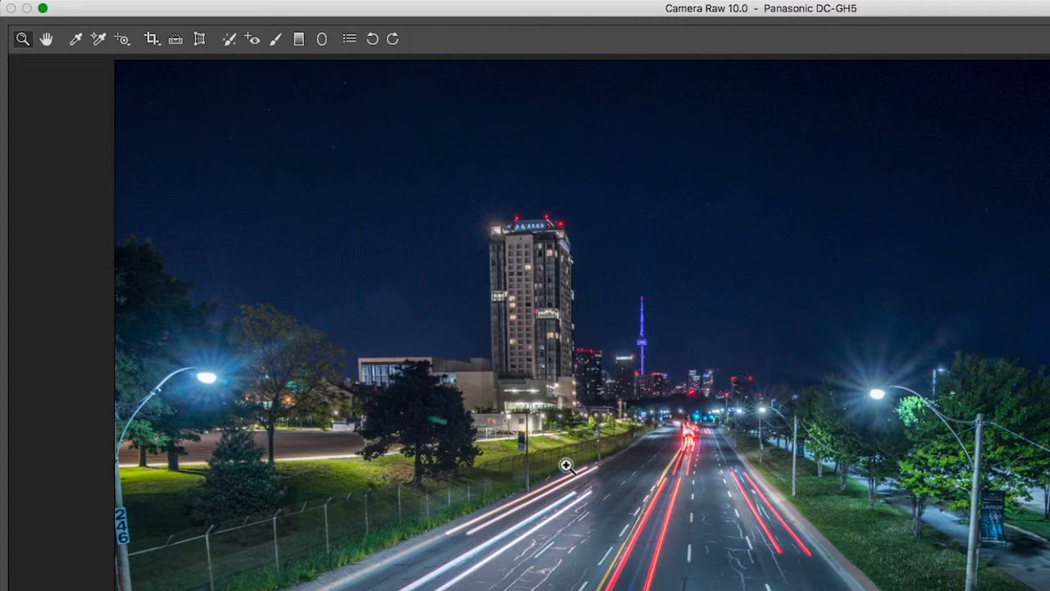
mouse_move(729, 436)
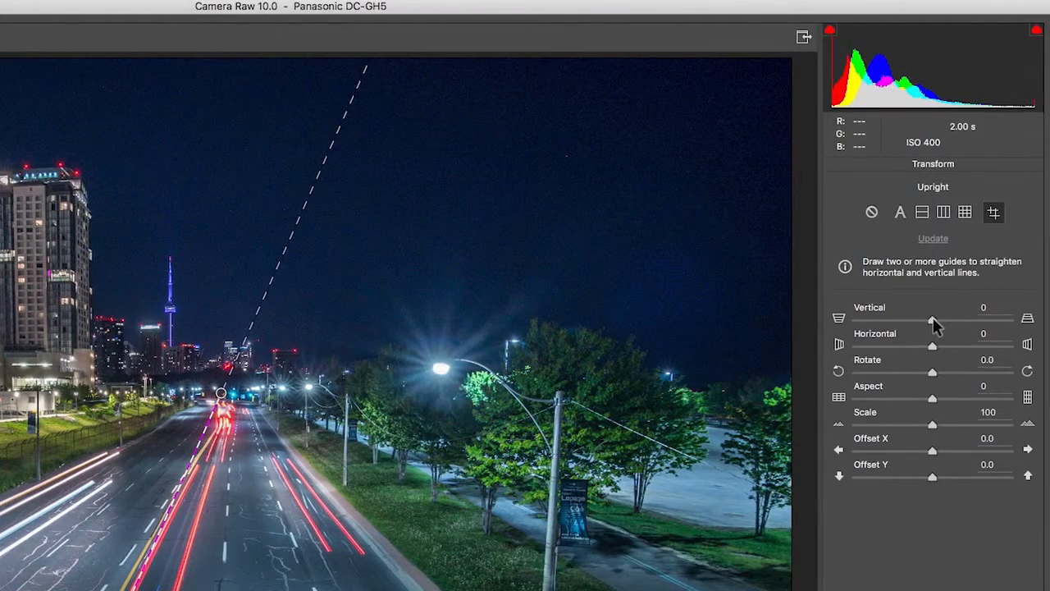
- Nudge the Vertical, Horizontal and Rotate transform sliders, returning each to zero
left_click_drag(932, 321, 960, 322)
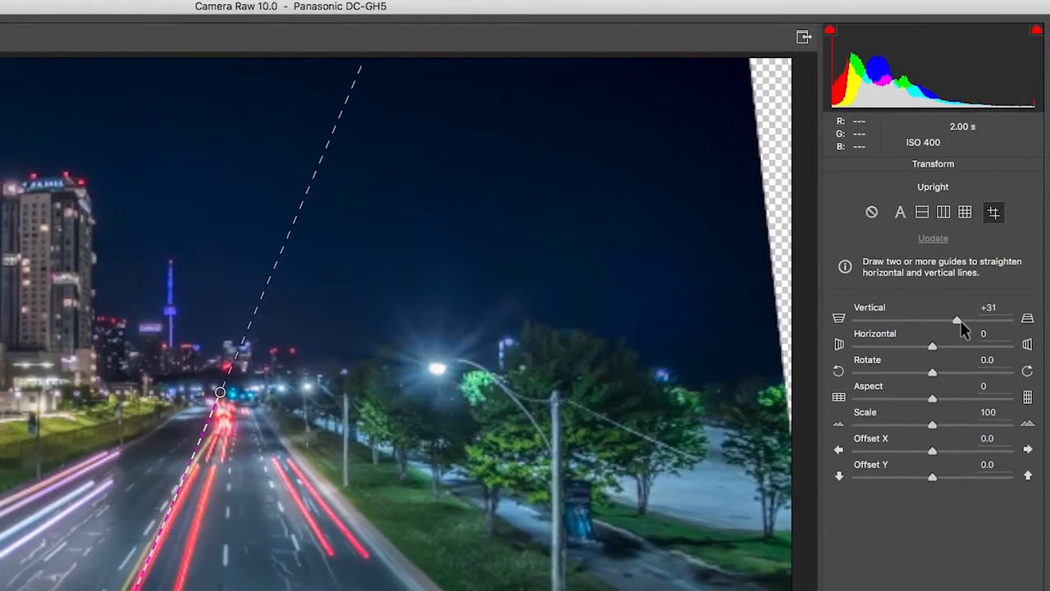
left_click_drag(958, 320, 991, 320)
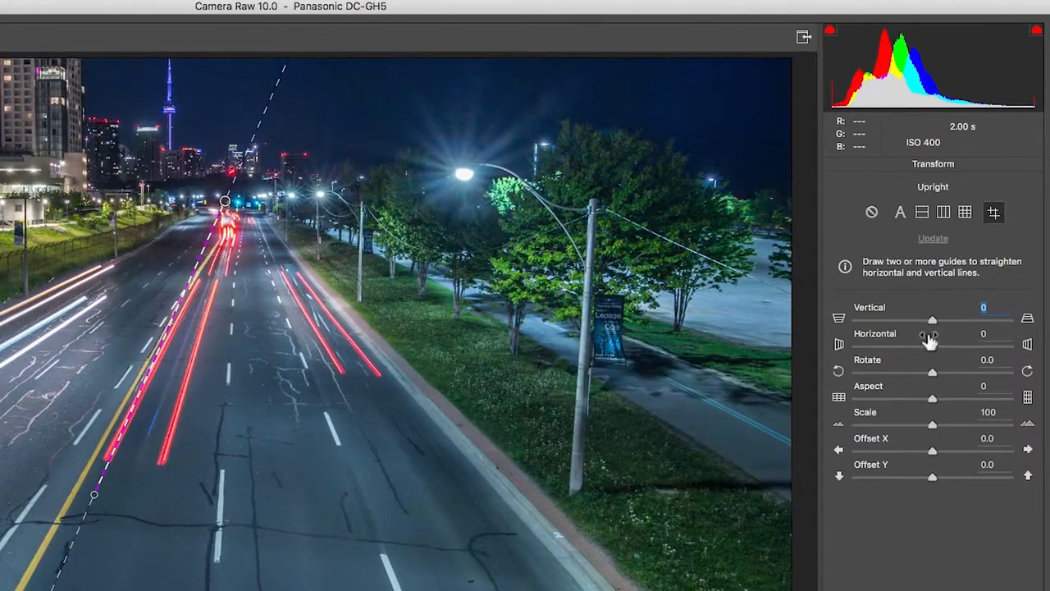
left_click_drag(932, 344, 975, 345)
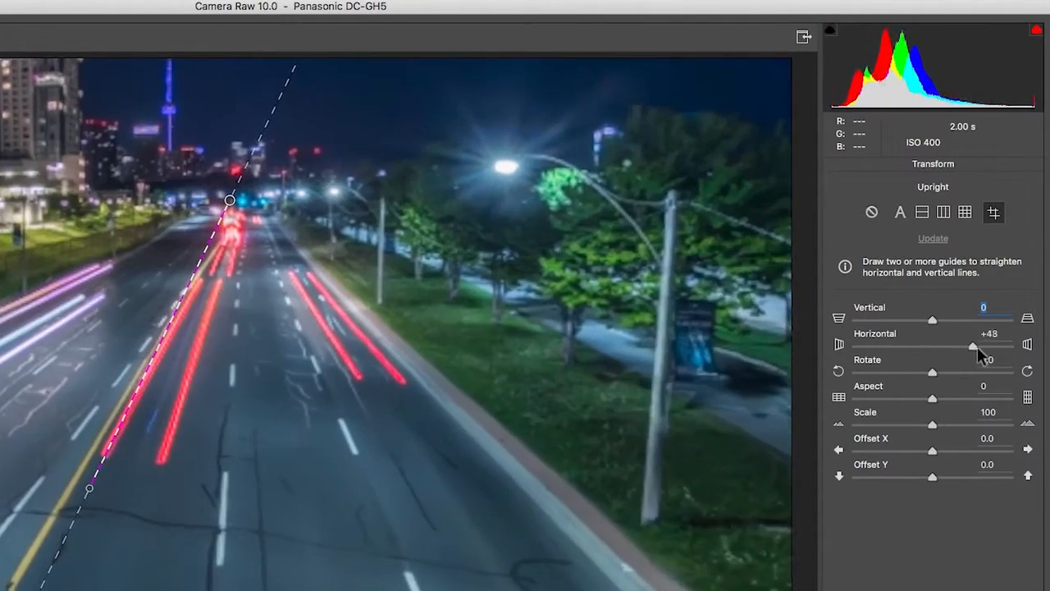
left_click_drag(973, 346, 1009, 346)
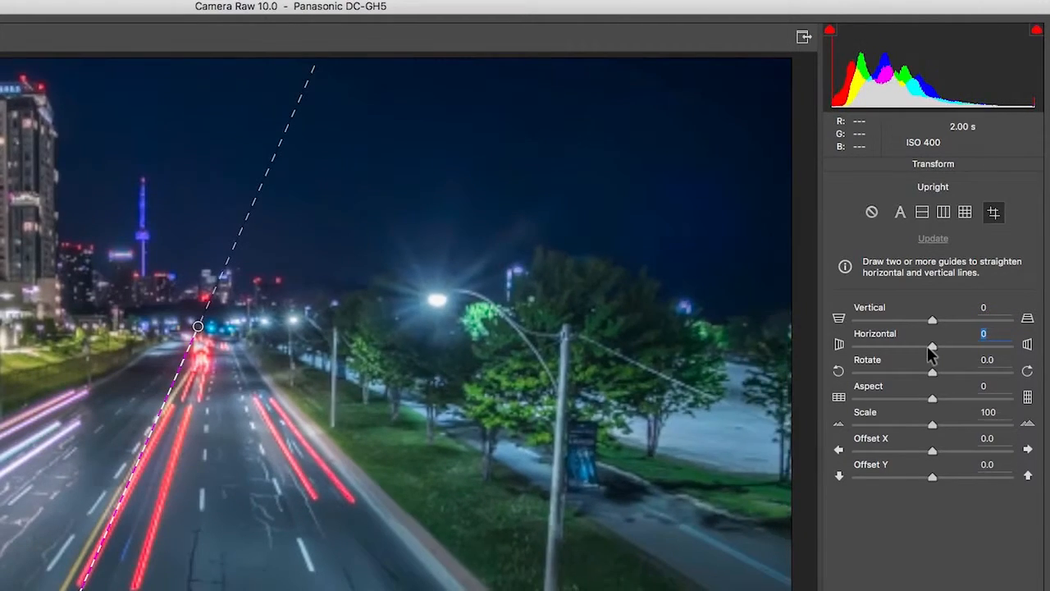
left_click_drag(932, 371, 972, 370)
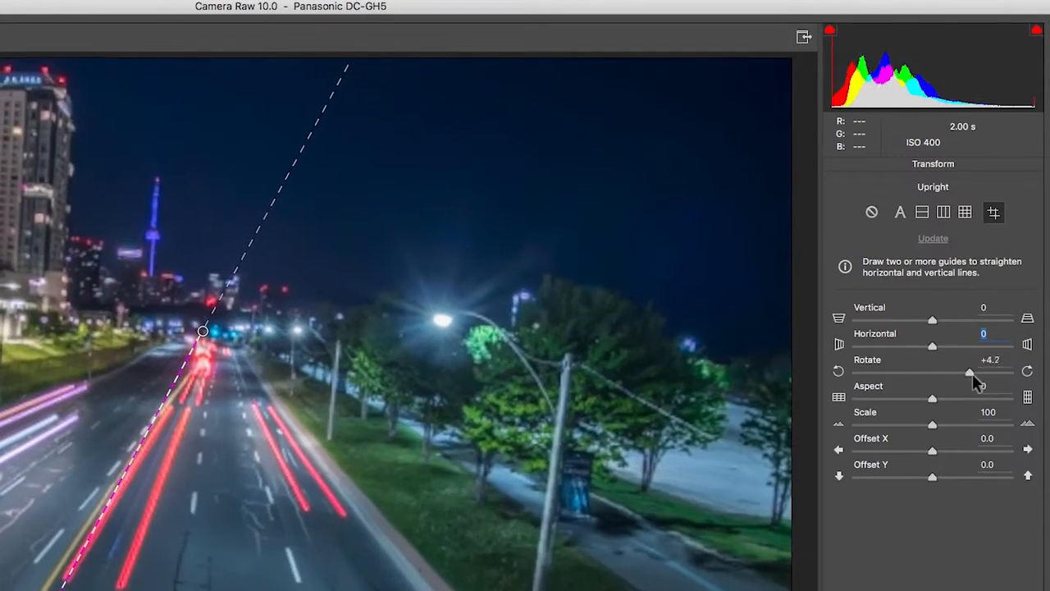
left_click_drag(971, 374, 932, 374)
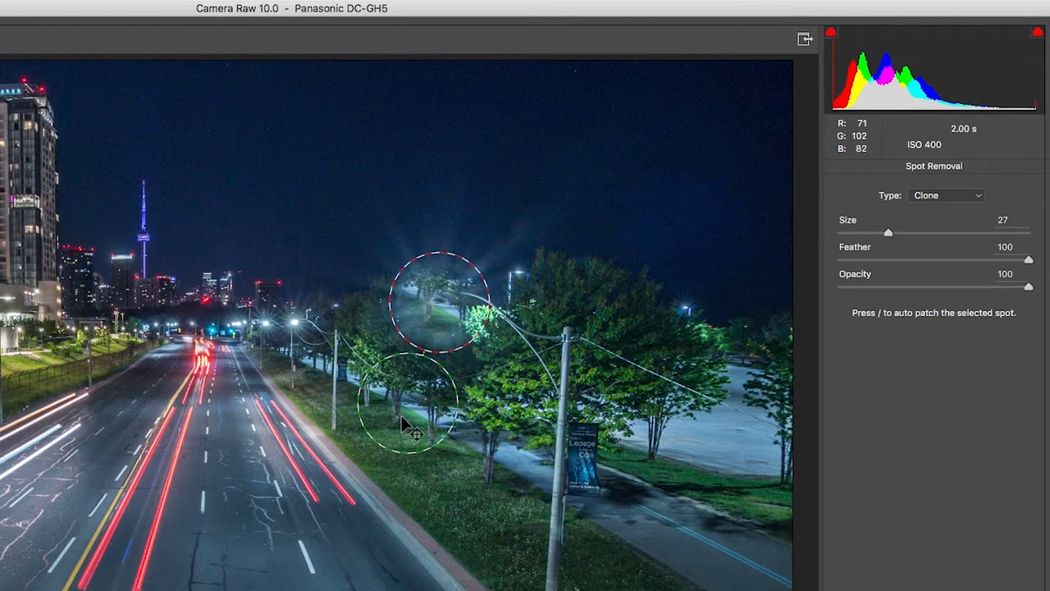
mouse_move(439, 302)
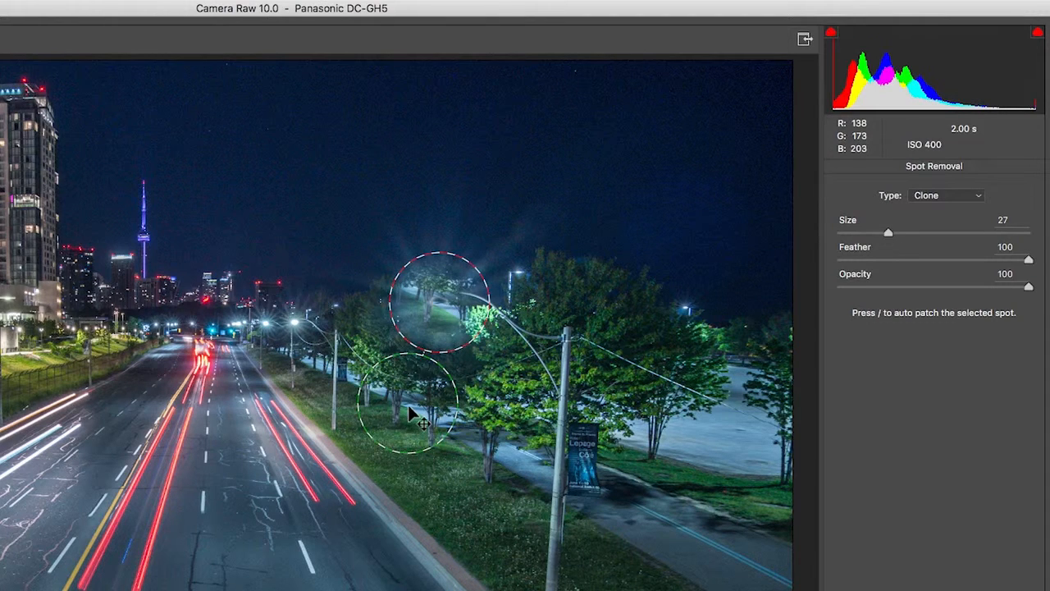
- Move the streetlamp clone patch's source circle, then clear all spot patches
left_click_drag(413, 402, 643, 227)
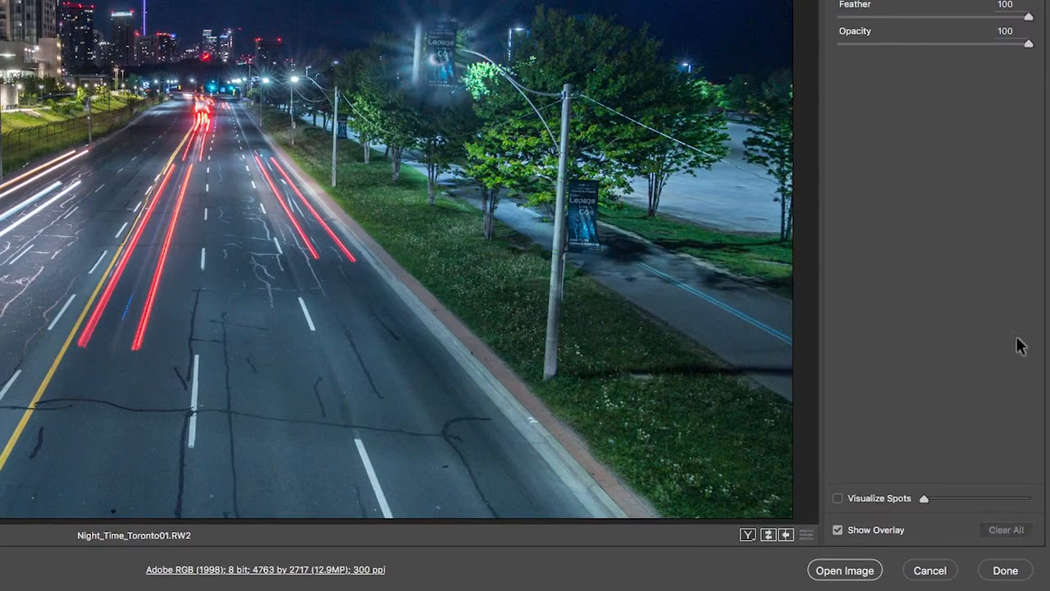
left_click(250, 39)
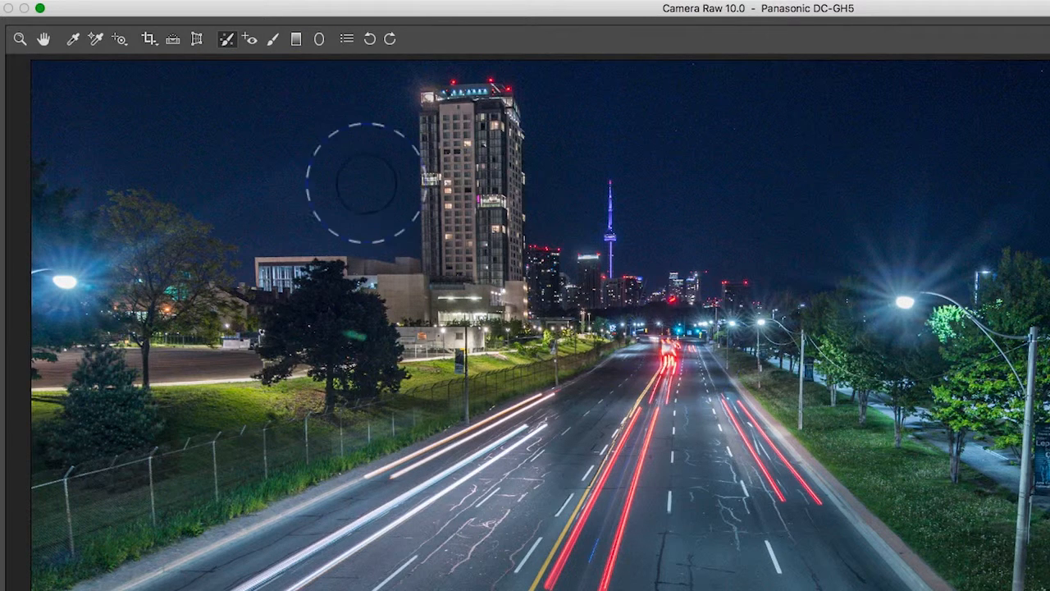
- Paint a smaller Adjustment Brush over the road and trees, then hide the mask overlay
left_click(273, 40)
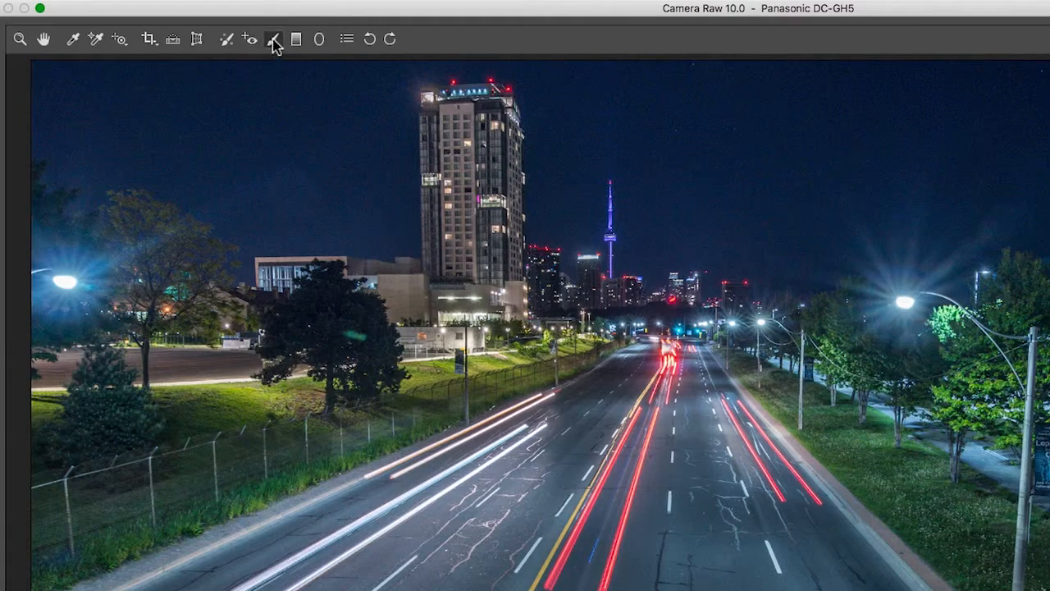
left_click(272, 40)
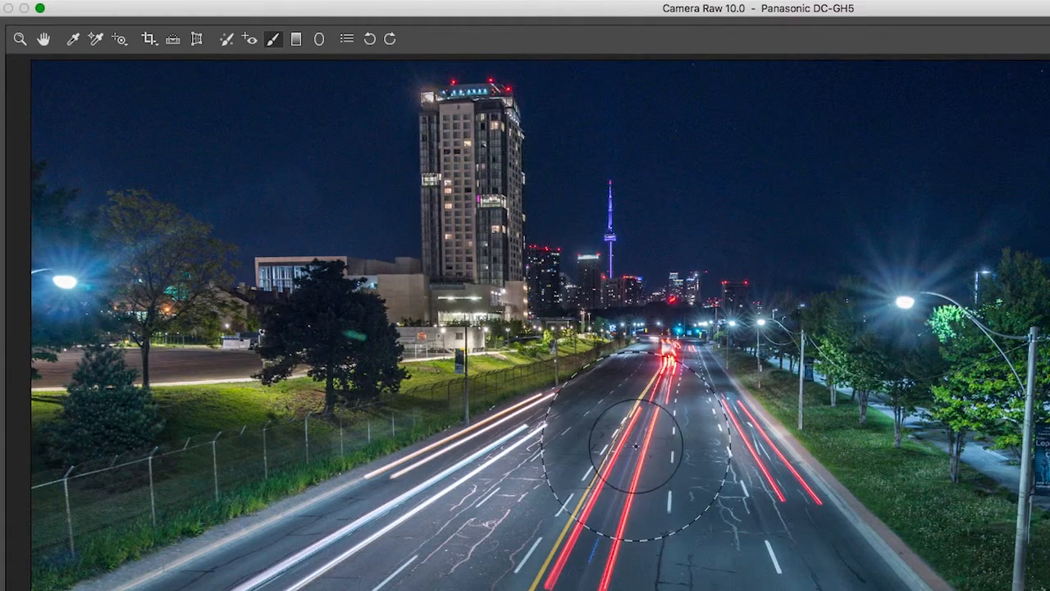
left_click(272, 39)
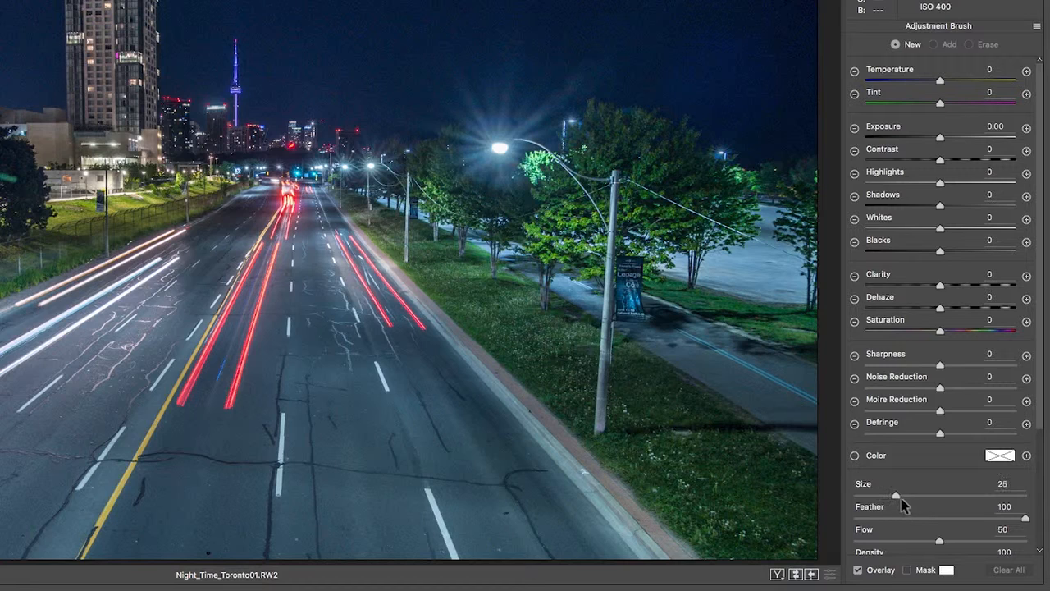
left_click_drag(887, 492, 900, 496)
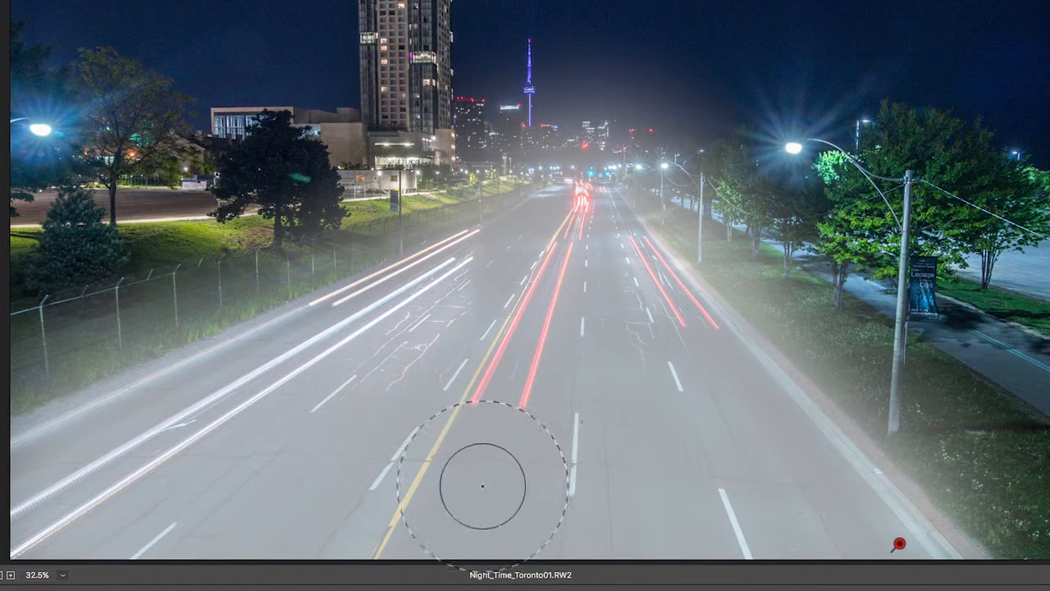
mouse_move(639, 440)
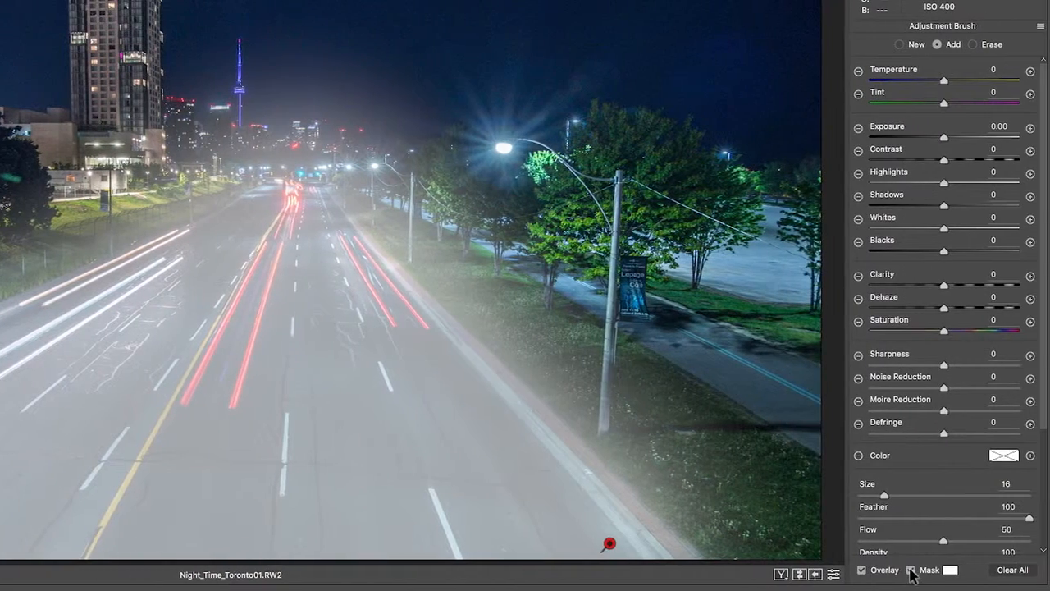
left_click(912, 569)
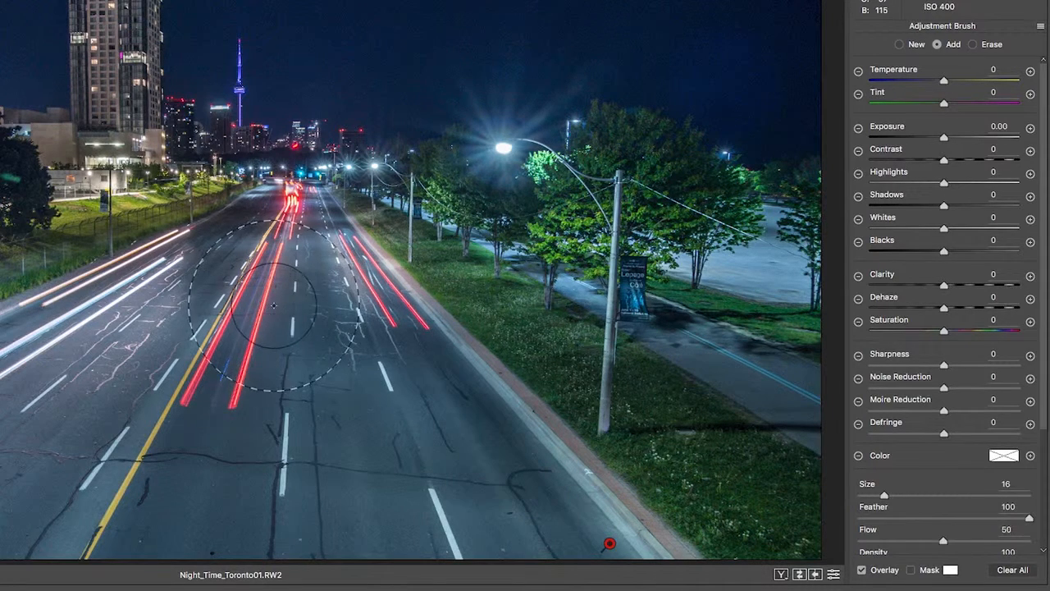
- Test temperature on the brushed area, return it to neutral, and raise its exposure
left_click_drag(275, 309, 230, 238)
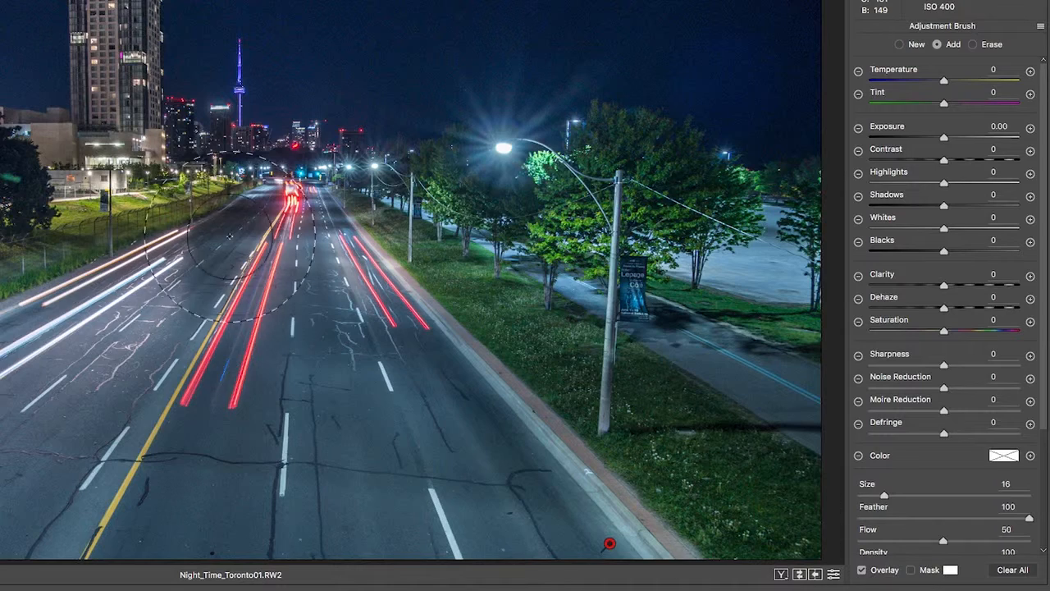
left_click_drag(944, 81, 967, 81)
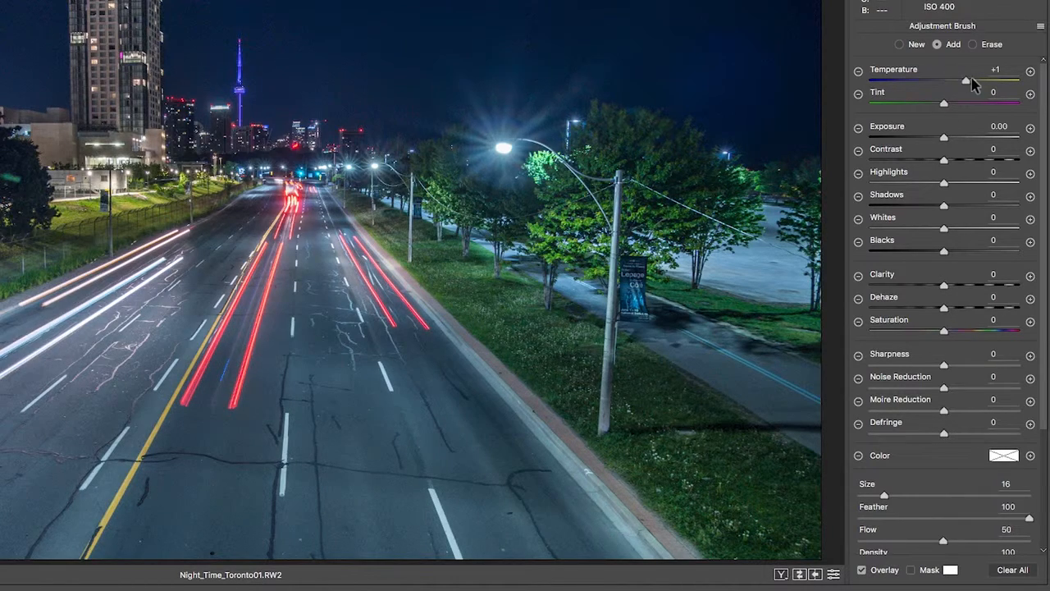
left_click_drag(966, 80, 1017, 81)
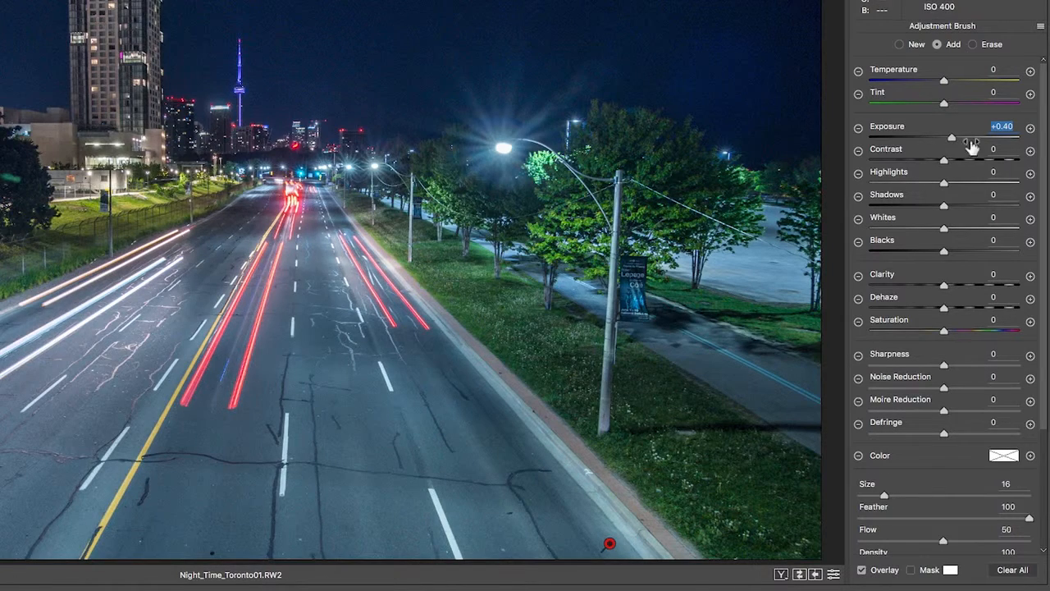
left_click_drag(951, 137, 960, 138)
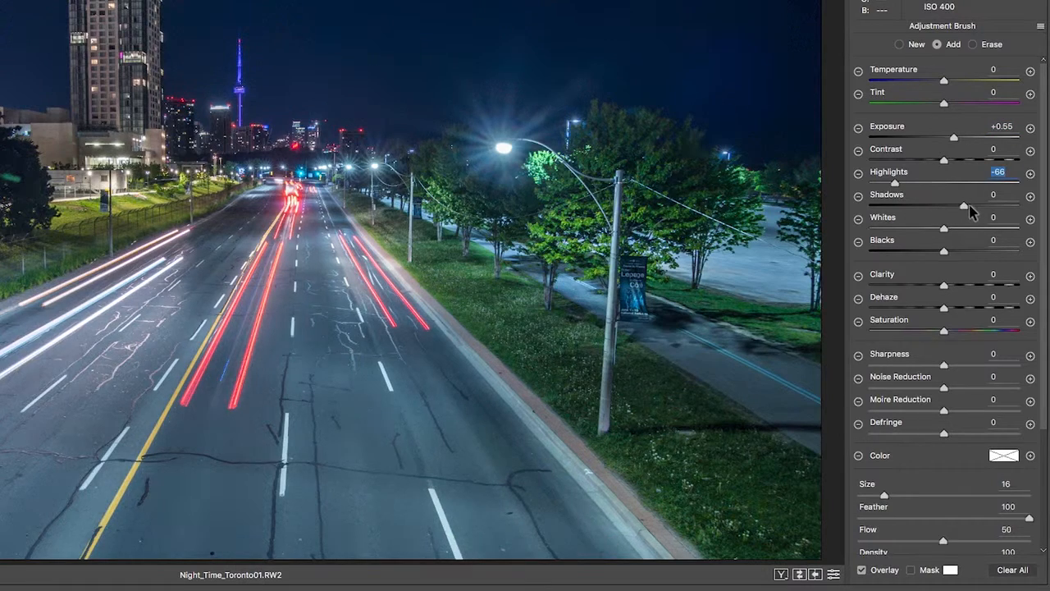
- Lower highlights, lift shadows to +37 and add about +7 noise reduction to the brush
left_click_drag(944, 207, 973, 207)
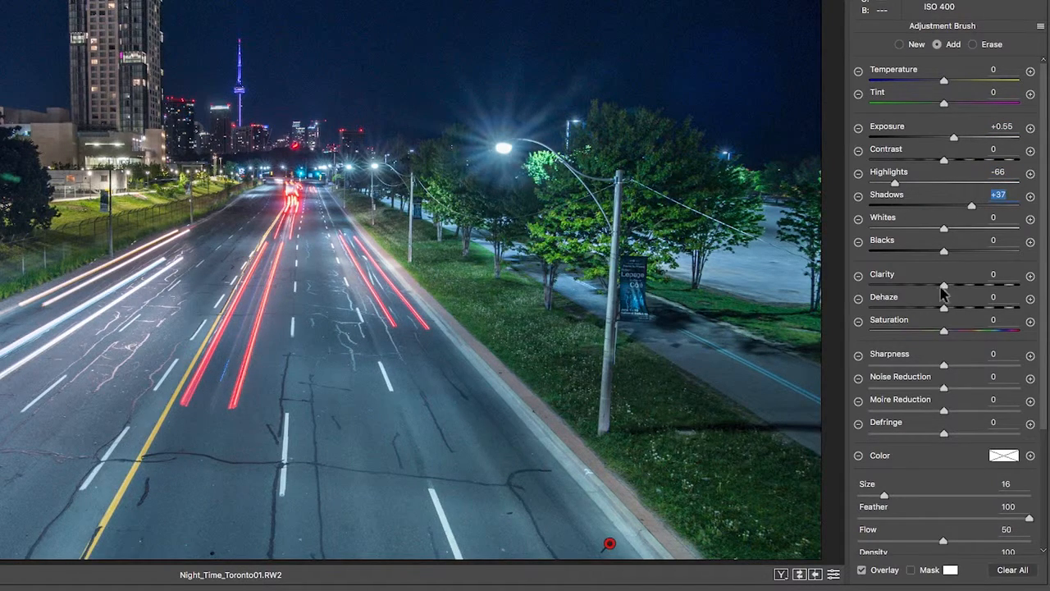
left_click_drag(944, 285, 985, 285)
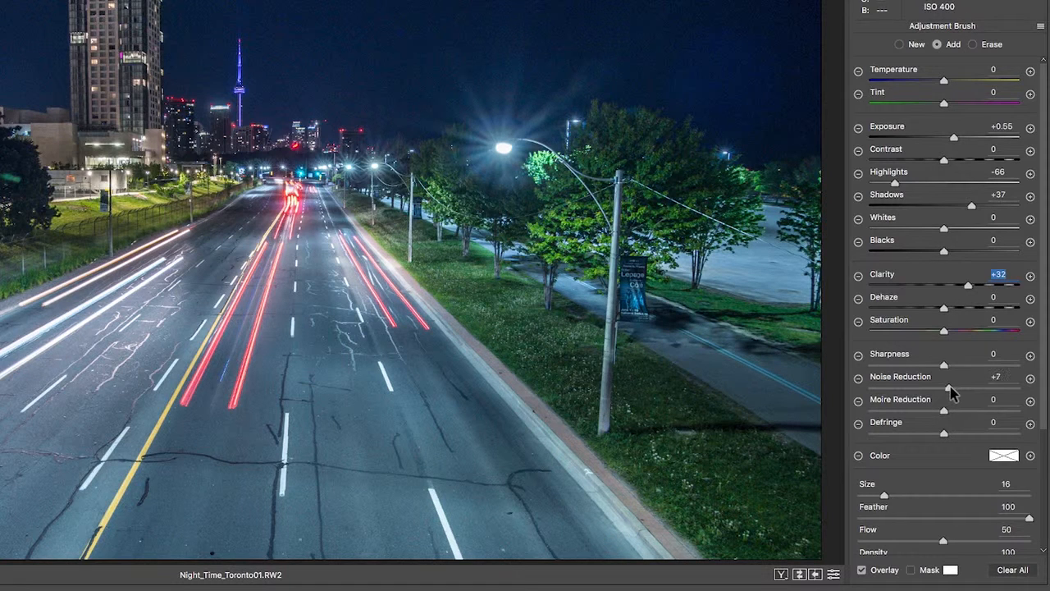
left_click_drag(943, 388, 951, 388)
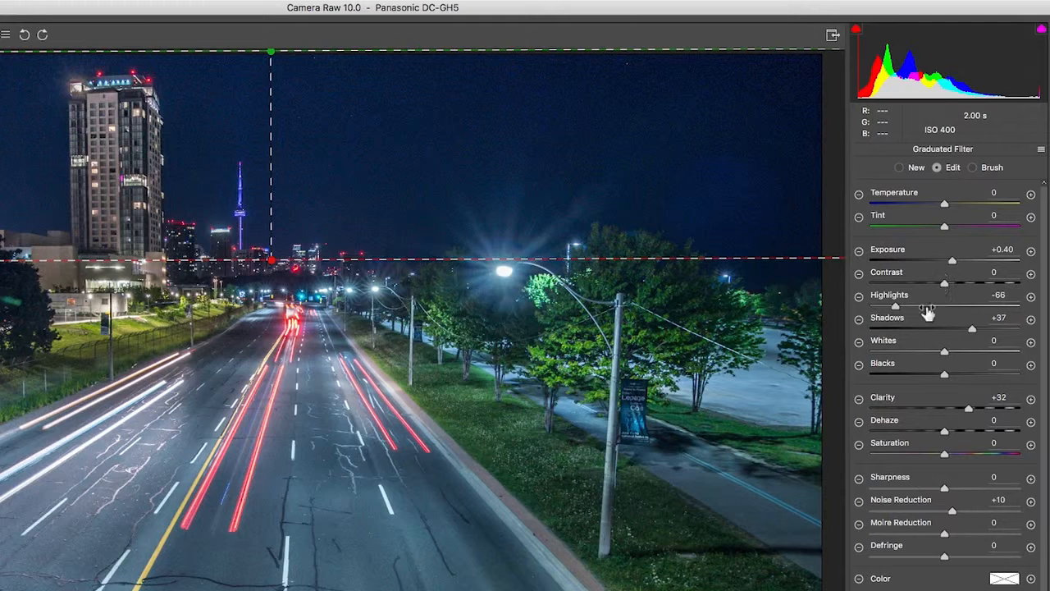
- Sweep the sky gradient's Temperature and settle it around +35 warmth
left_click_drag(945, 203, 955, 204)
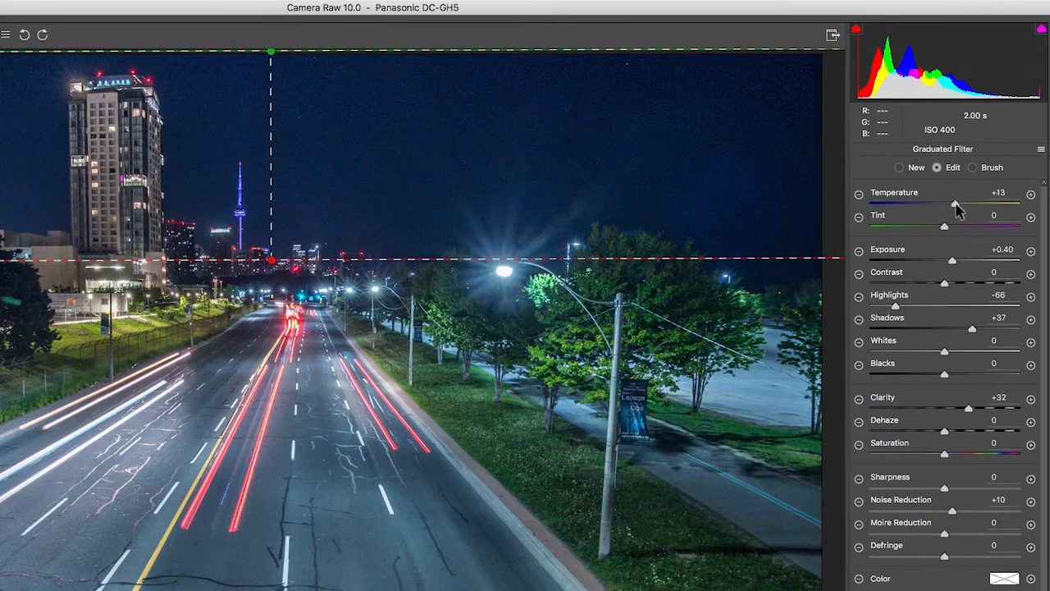
left_click_drag(955, 203, 985, 203)
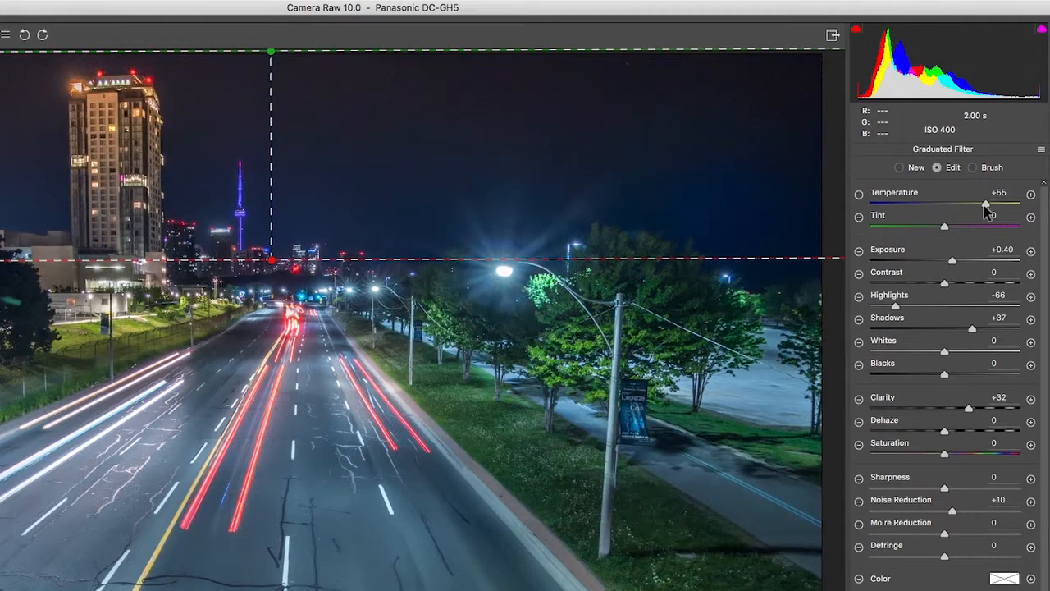
left_click_drag(985, 203, 867, 204)
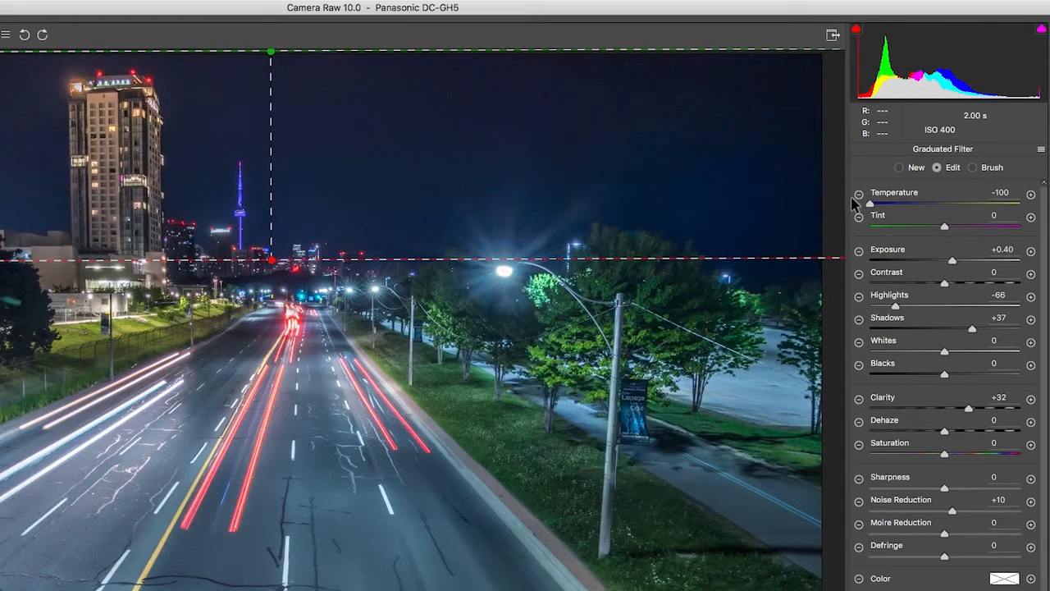
left_click_drag(871, 203, 991, 203)
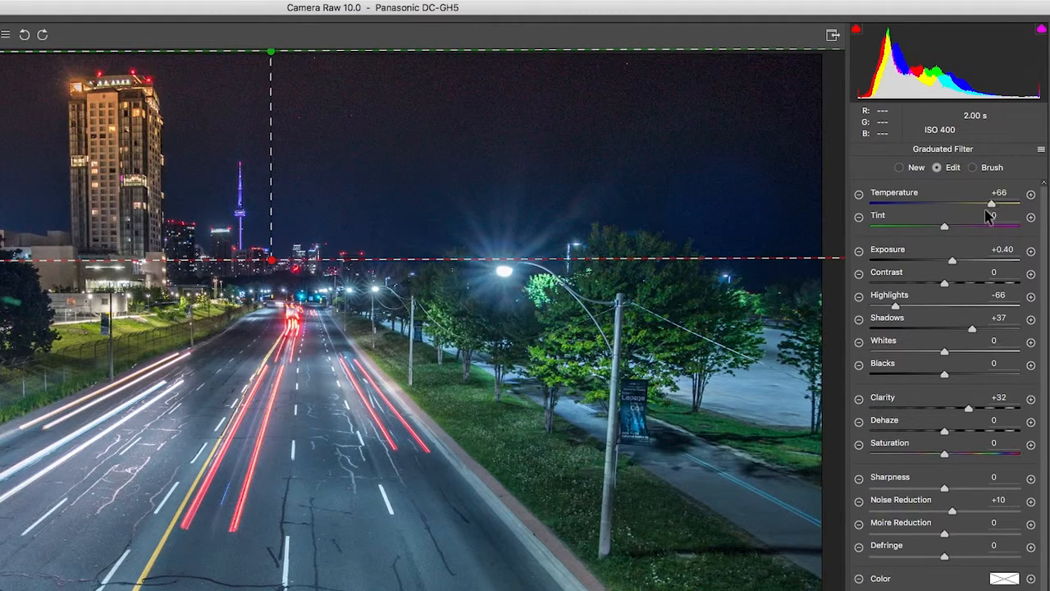
left_click_drag(991, 203, 967, 203)
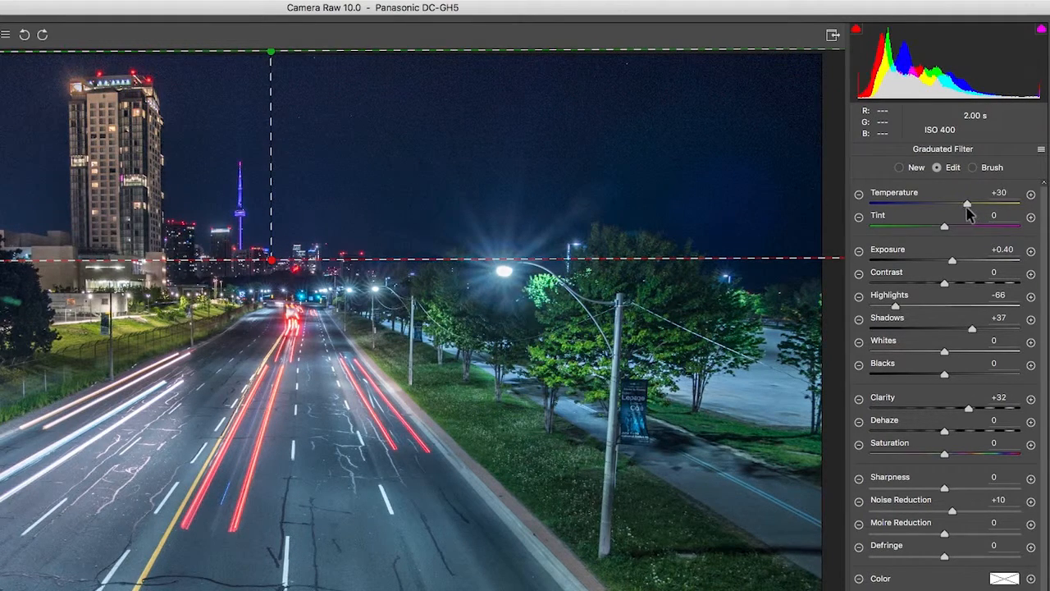
left_click_drag(966, 203, 971, 203)
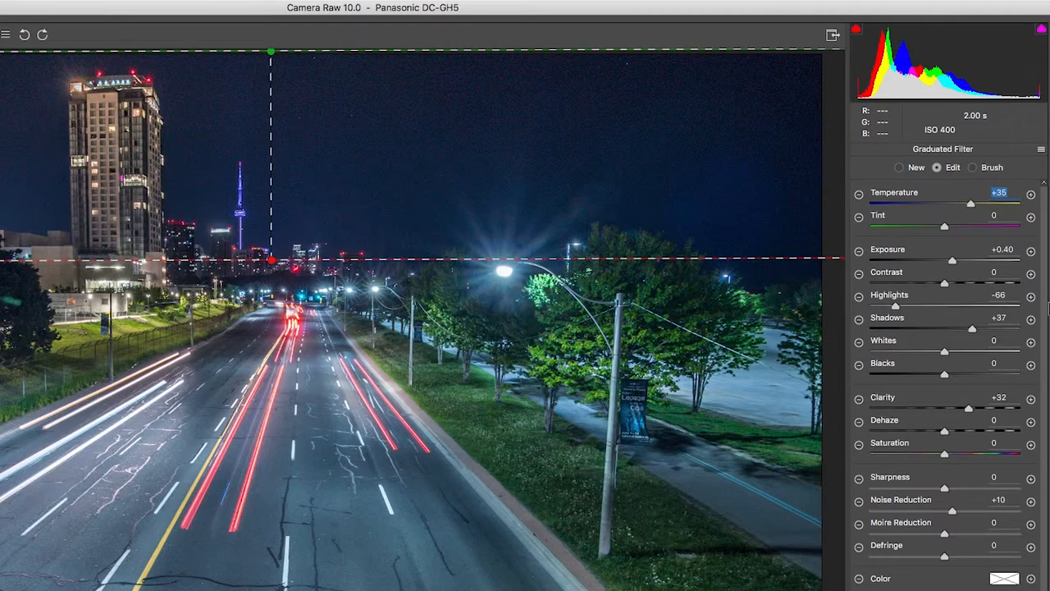
- Raise then ease the gradient's Exposure, then reset local correction settings to defaults
left_click_drag(951, 261, 988, 261)
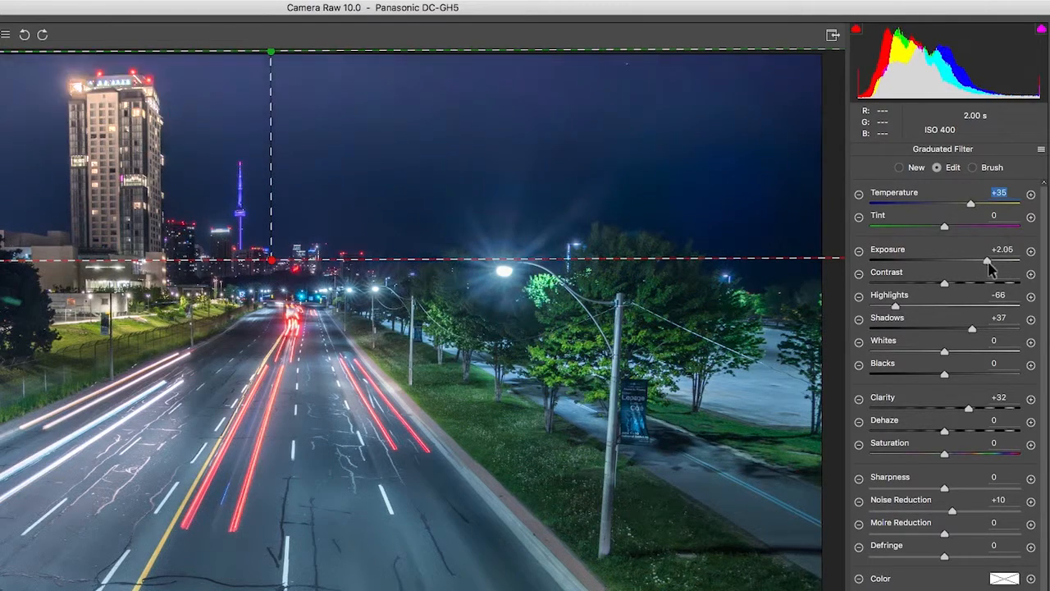
left_click_drag(987, 260, 994, 259)
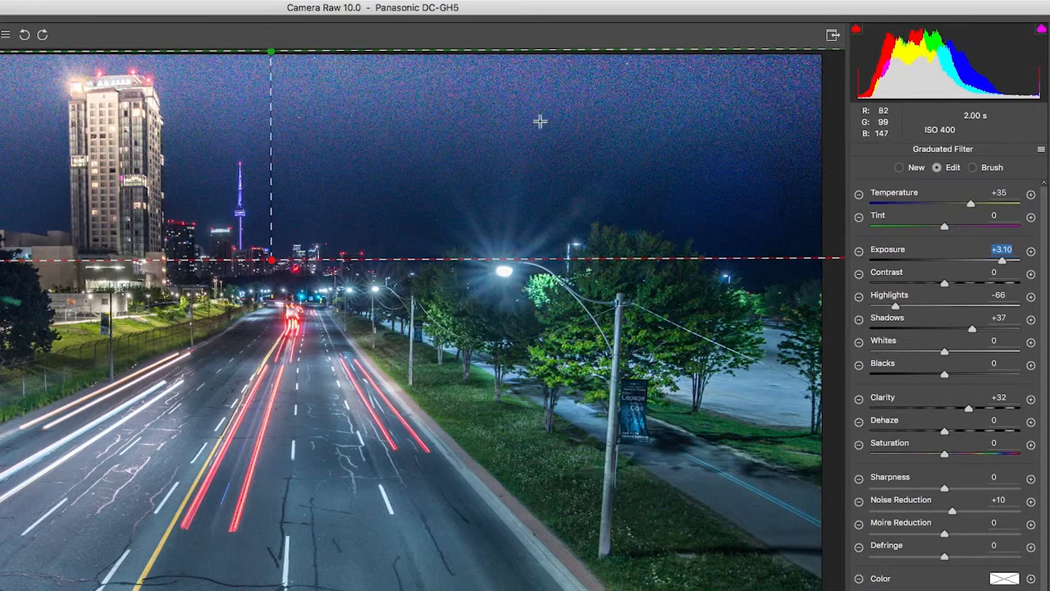
mouse_move(643, 286)
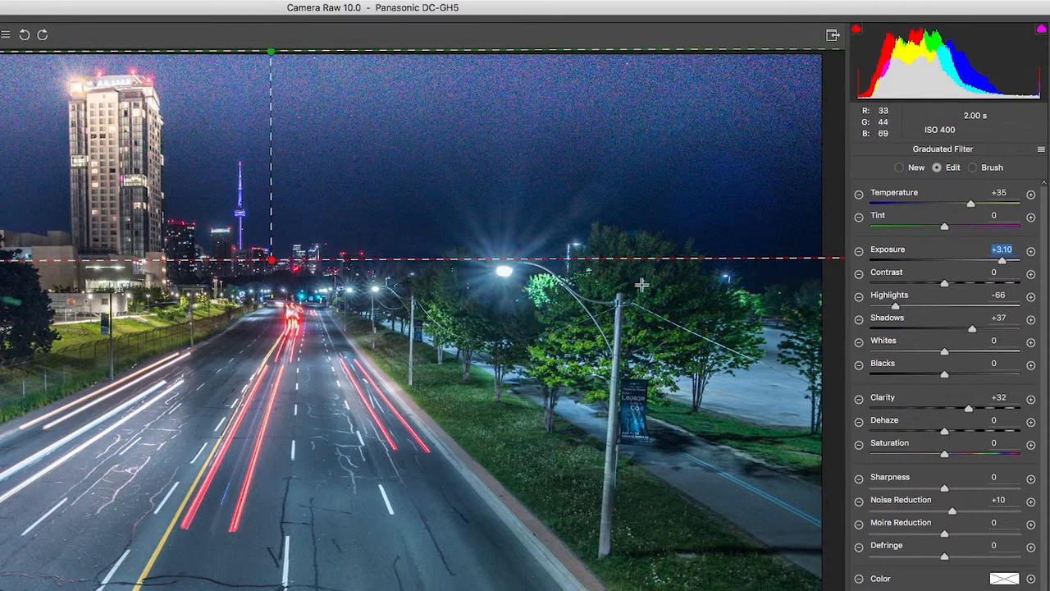
left_click_drag(971, 259, 987, 259)
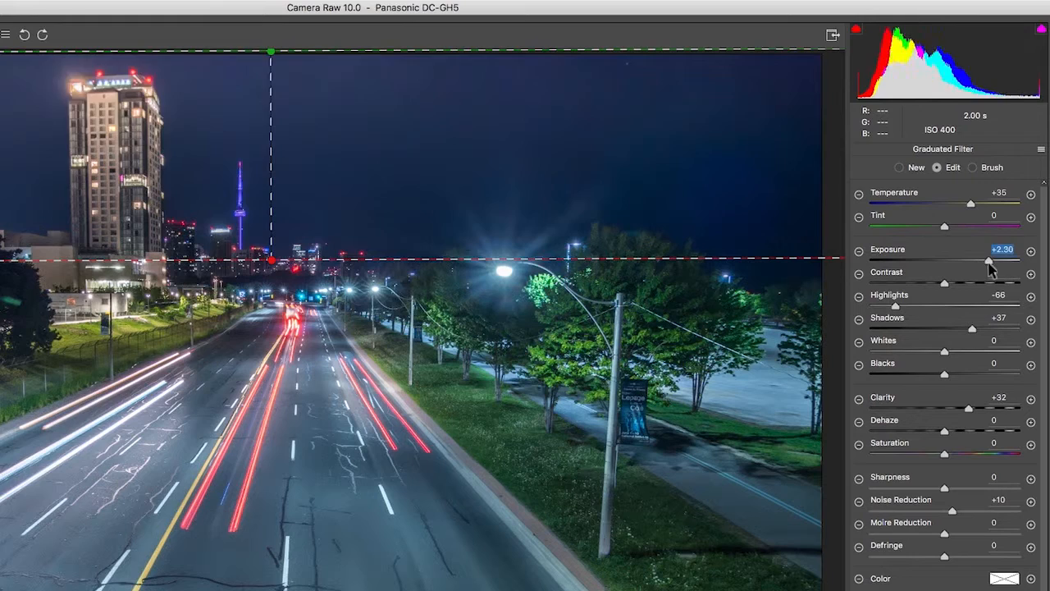
left_click_drag(988, 261, 939, 261)
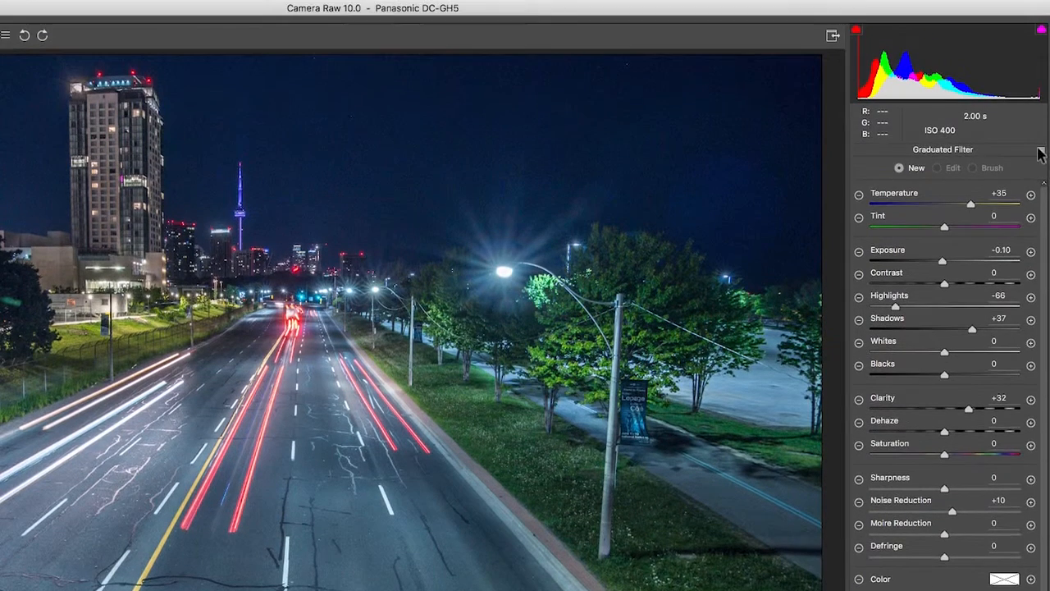
left_click(1040, 149)
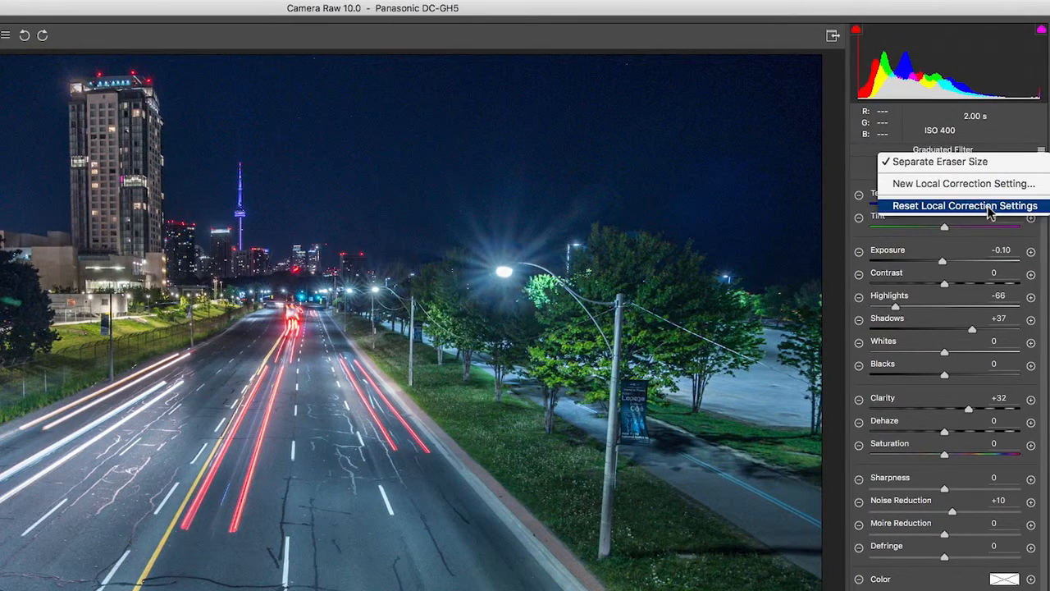
left_click(965, 205)
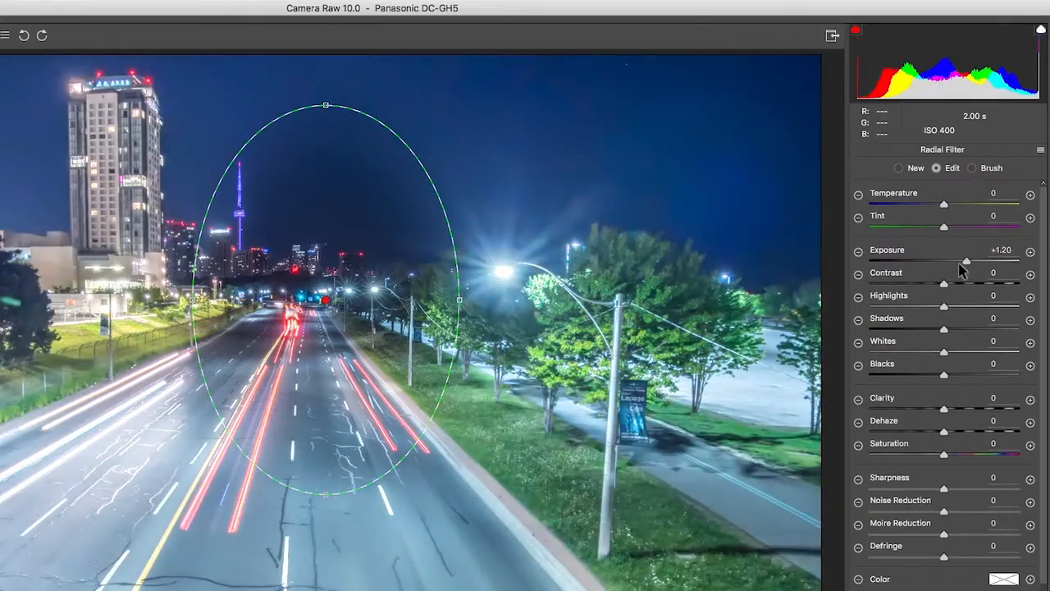
- Raise the radial filter's Exposure to about +1.05 and apply the effect Inside the ellipse
left_click_drag(943, 260, 986, 261)
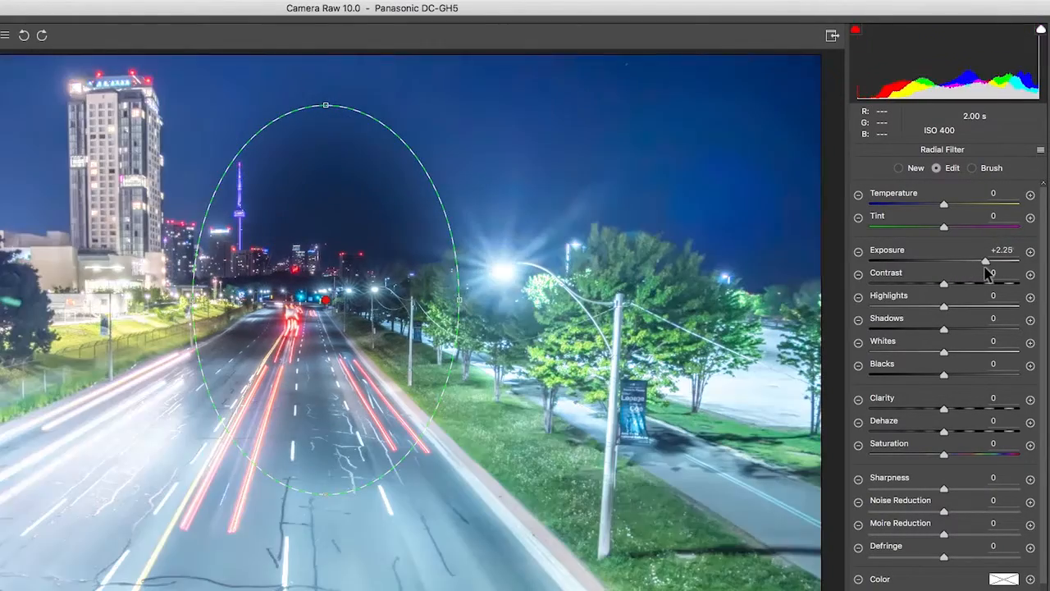
left_click_drag(985, 261, 975, 261)
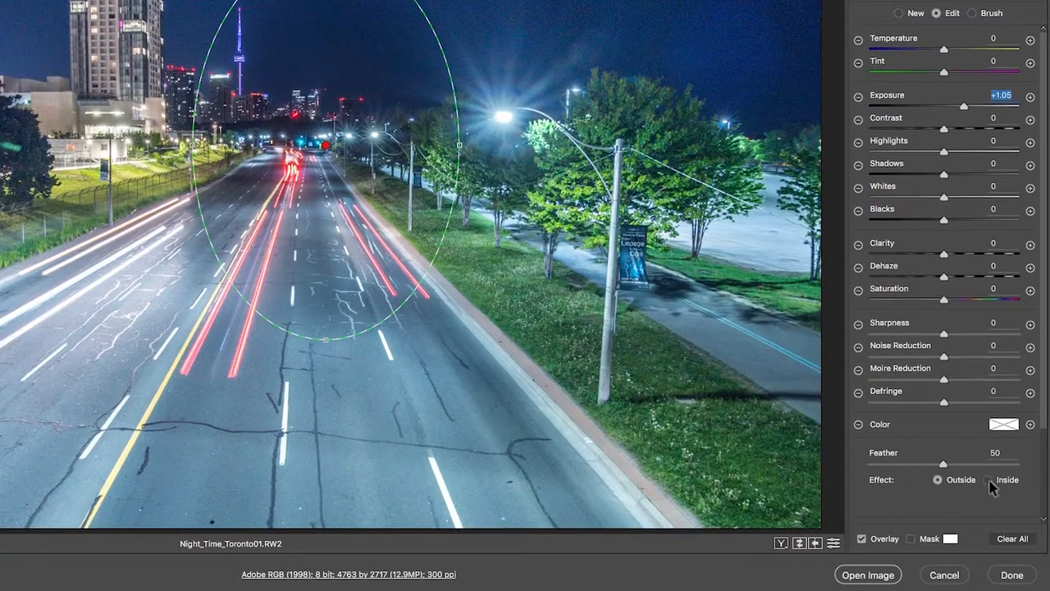
left_click(988, 480)
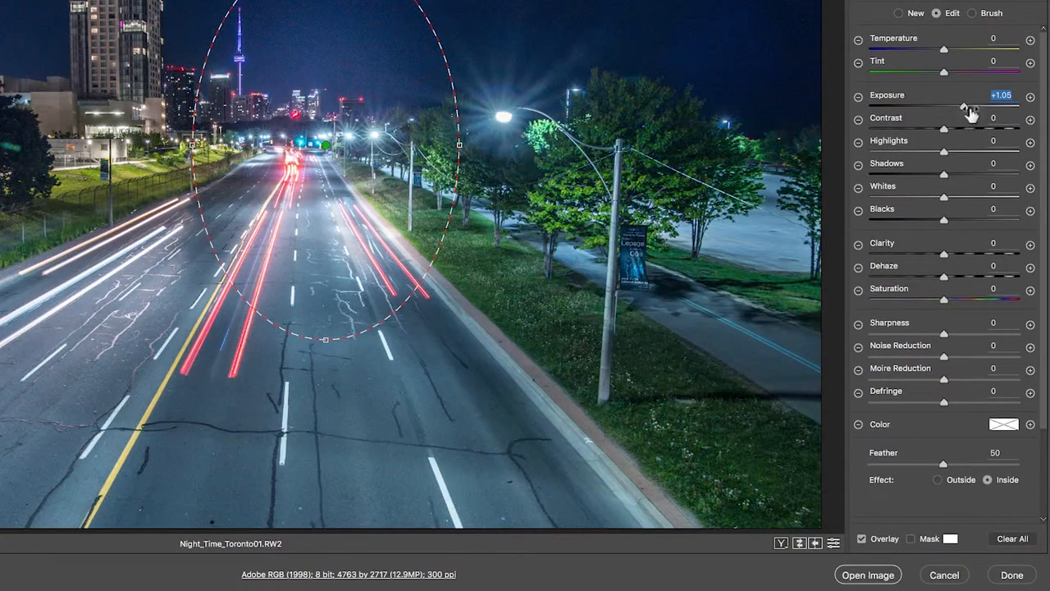
left_click_drag(944, 107, 970, 106)
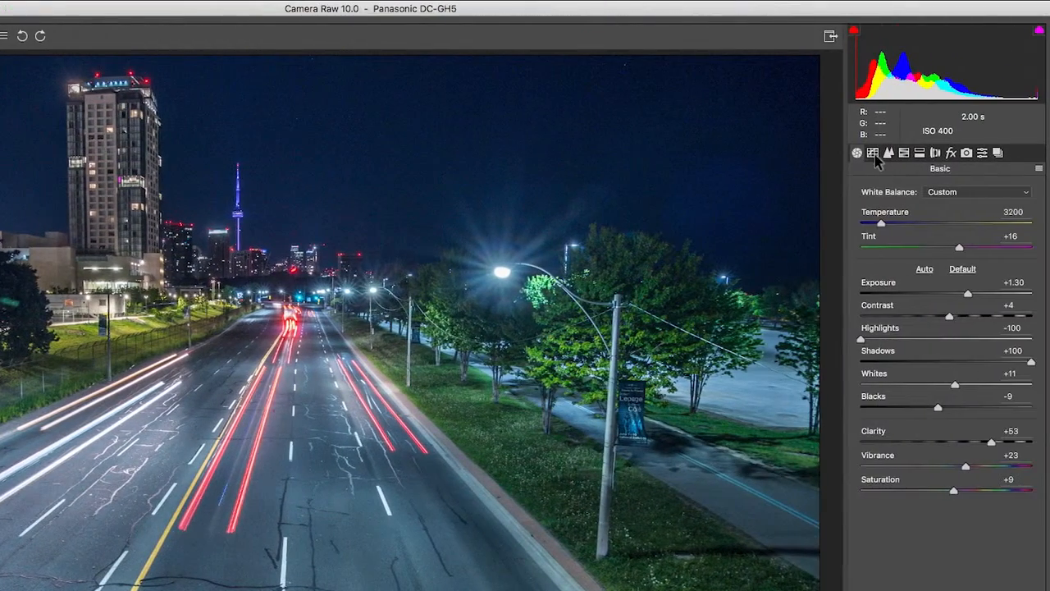
- Show the Detail panel with sharpening and luminance noise reduction at 80
left_click(873, 152)
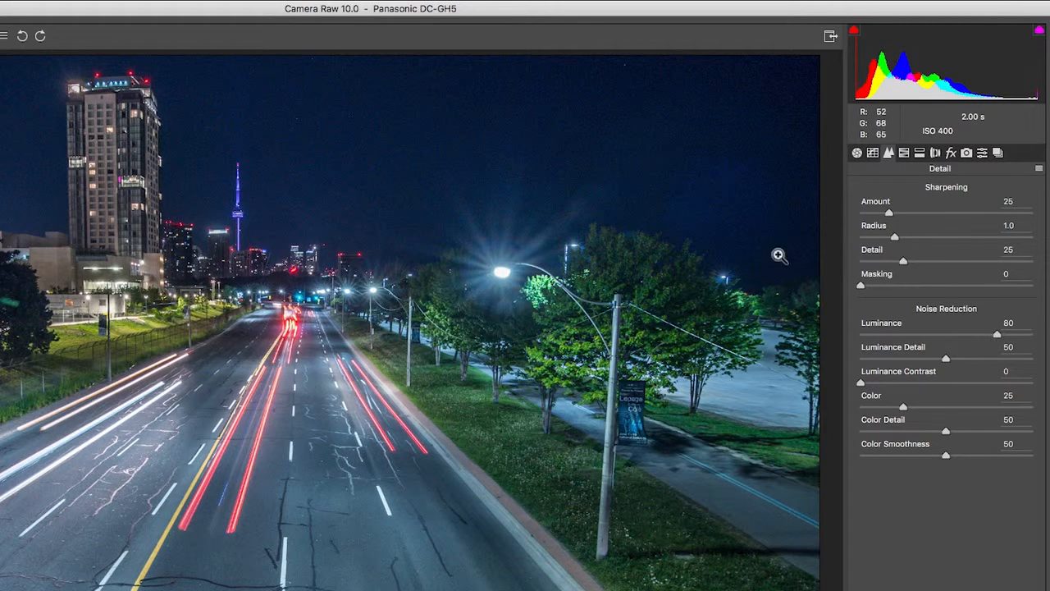
mouse_move(376, 240)
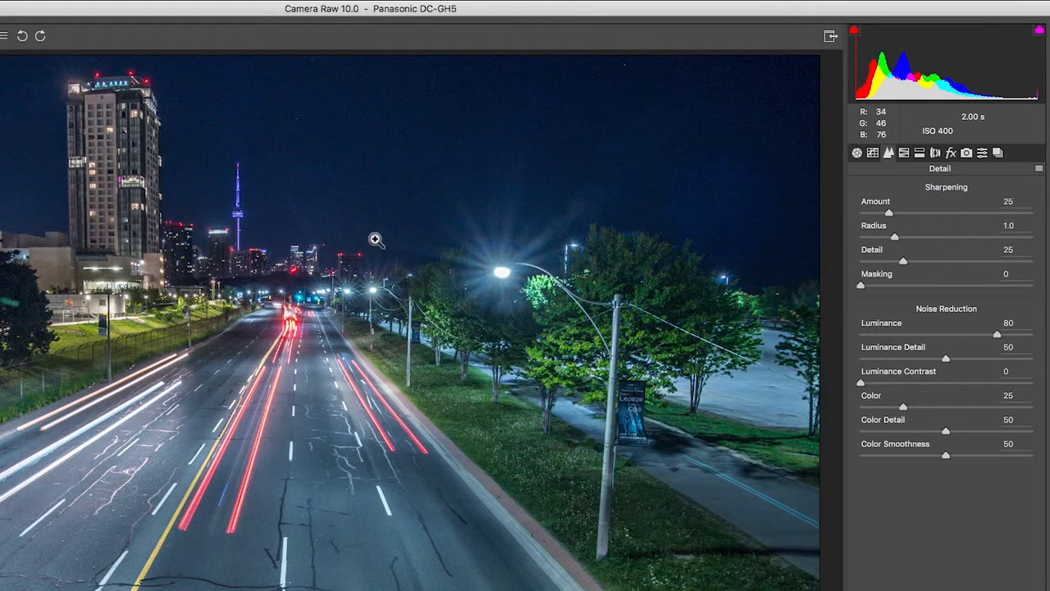